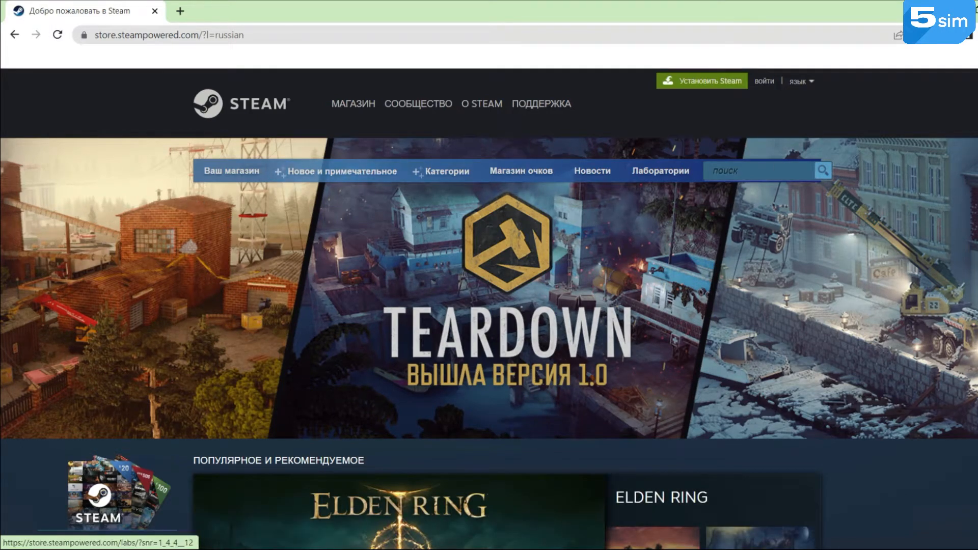
pyautogui.scroll(-3)
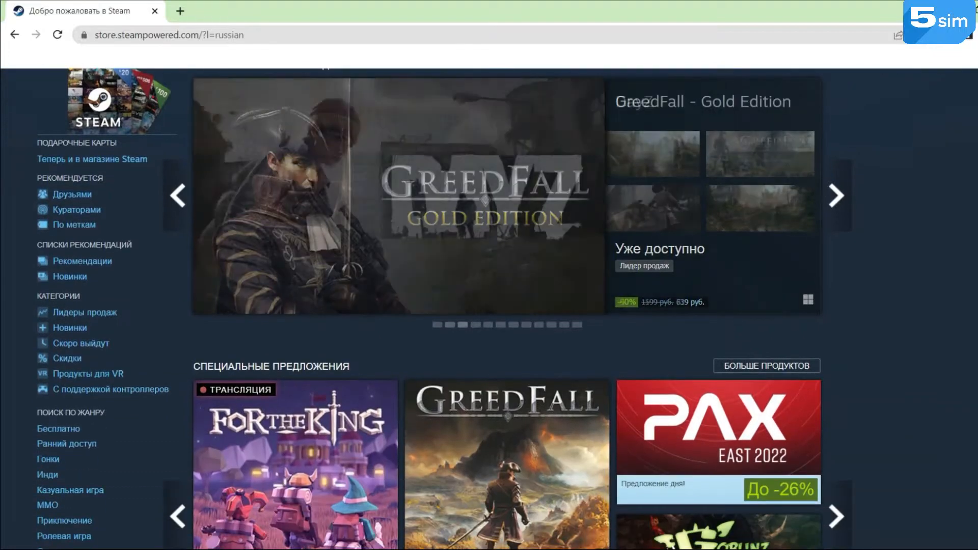
pyautogui.scroll(-3)
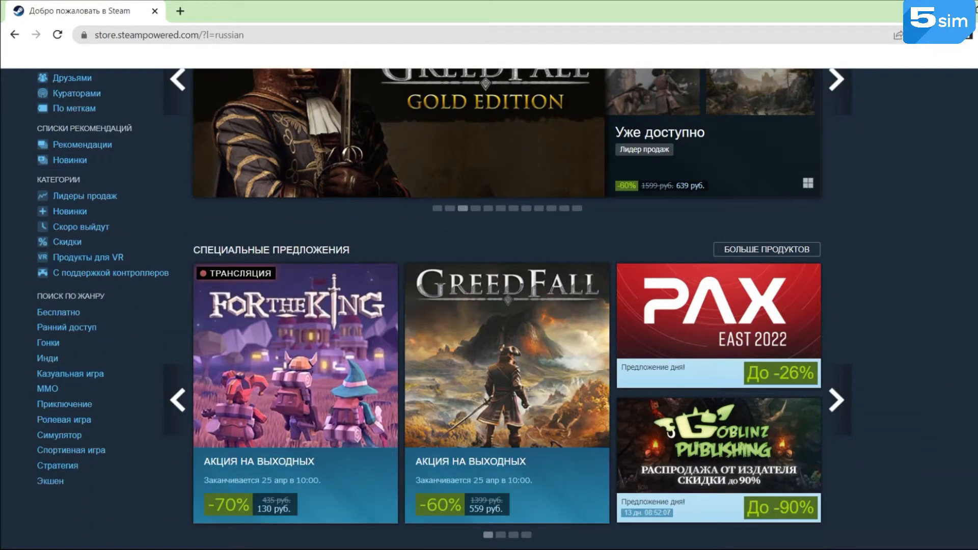
pyautogui.scroll(-3)
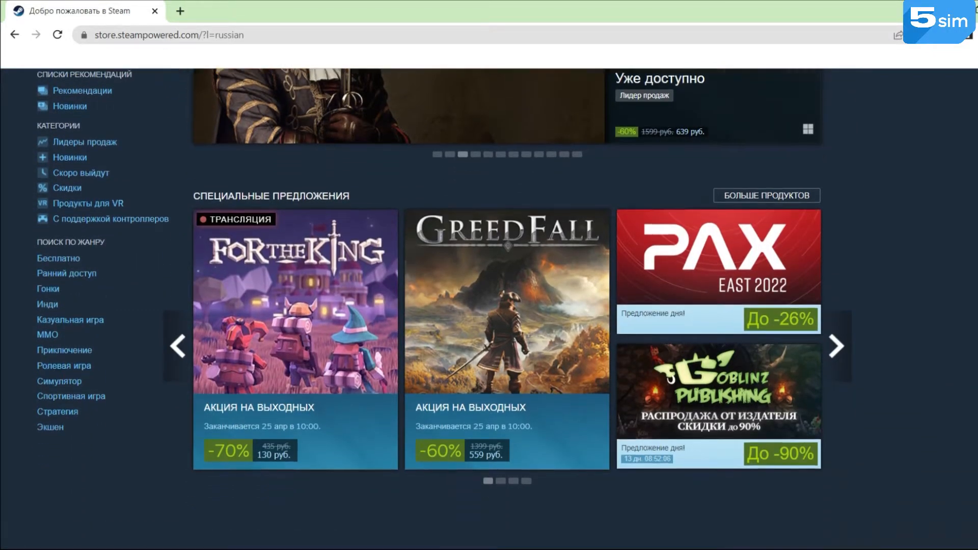
pyautogui.scroll(-3)
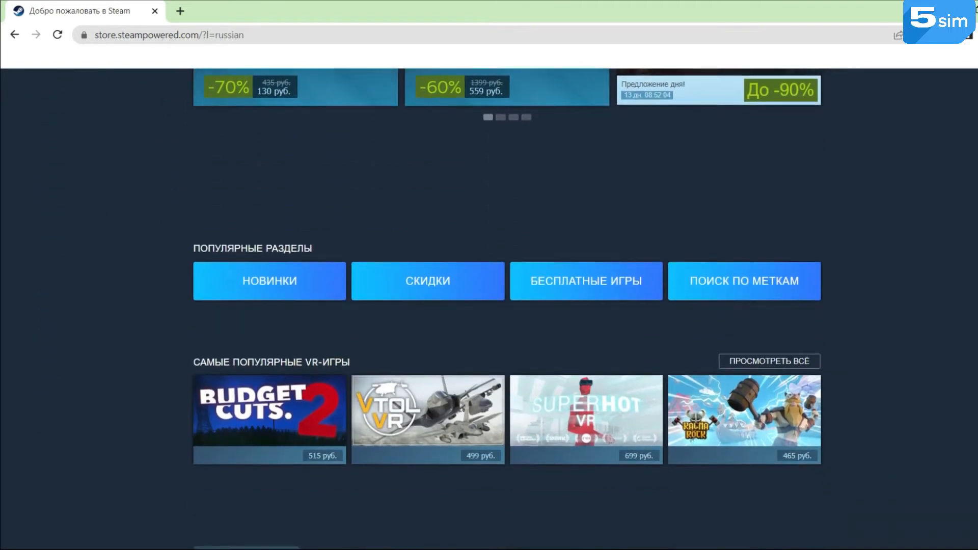
pyautogui.scroll(-3)
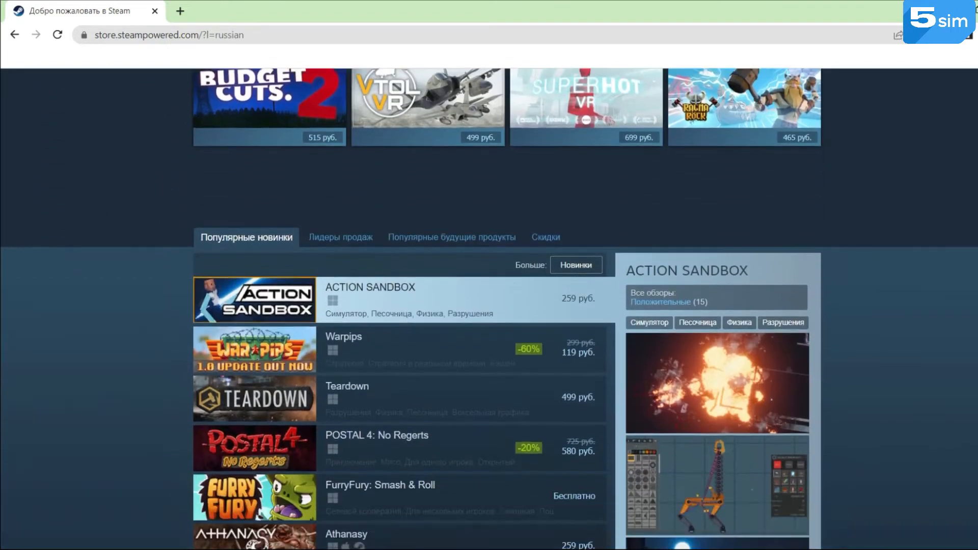
pyautogui.scroll(-3)
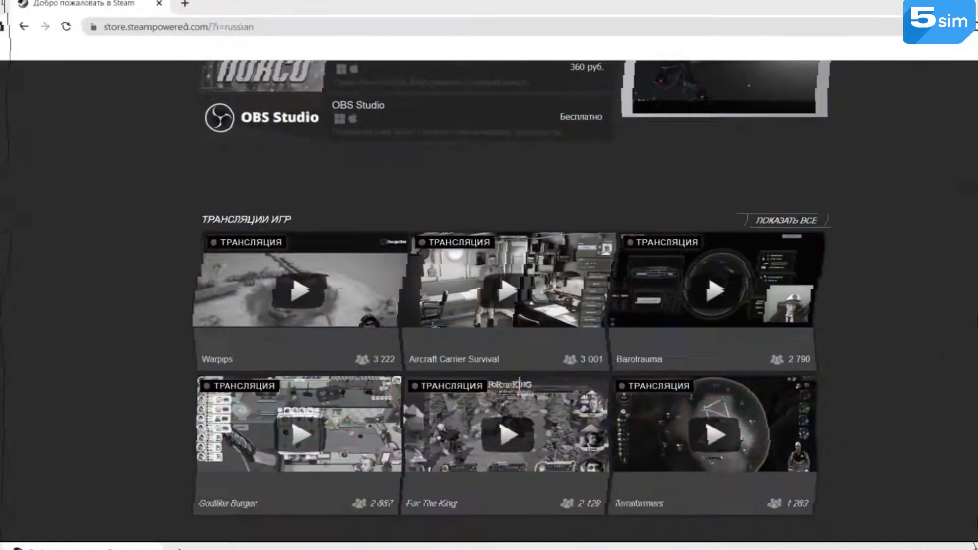
pyautogui.scroll(-3)
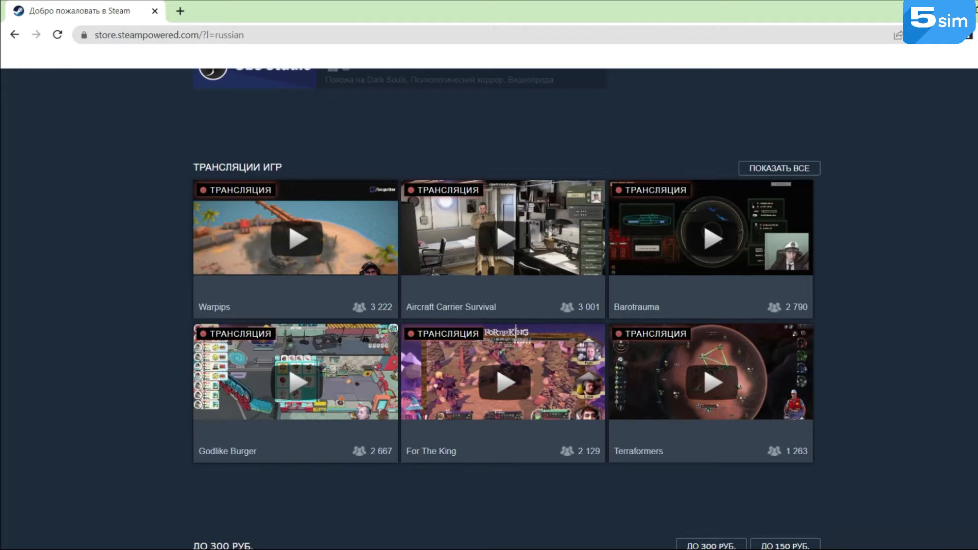
pyautogui.scroll(-3)
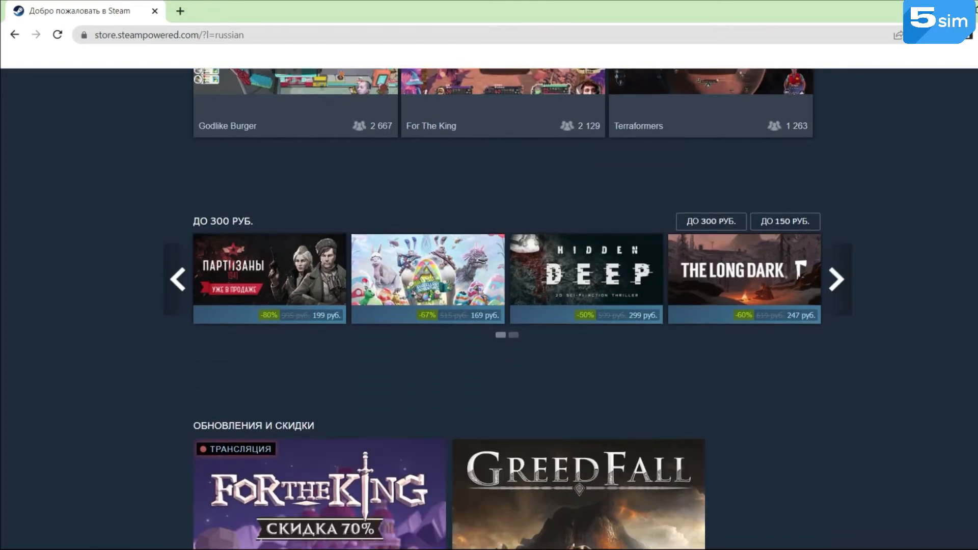
pyautogui.scroll(-3)
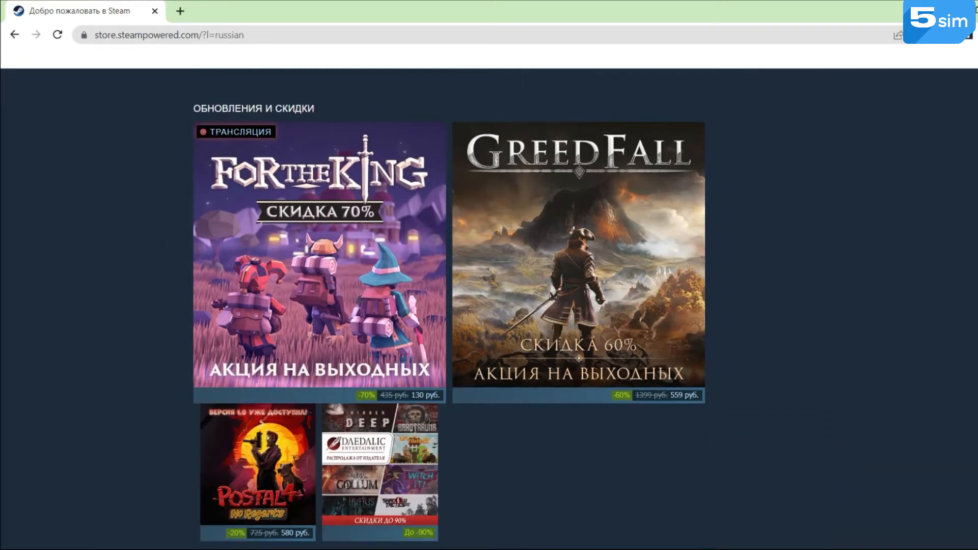